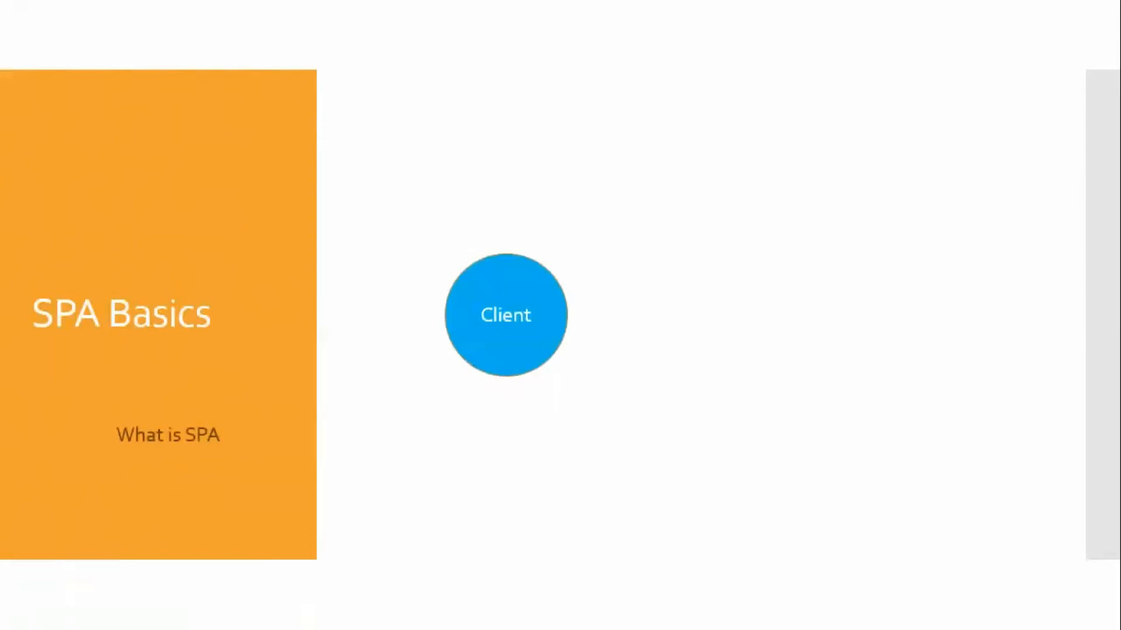
Advance the slideshow to the 'SPA in AEM' slide with its AEM Page, Title and Footer diagram
{"action": "key", "text": "Right"}
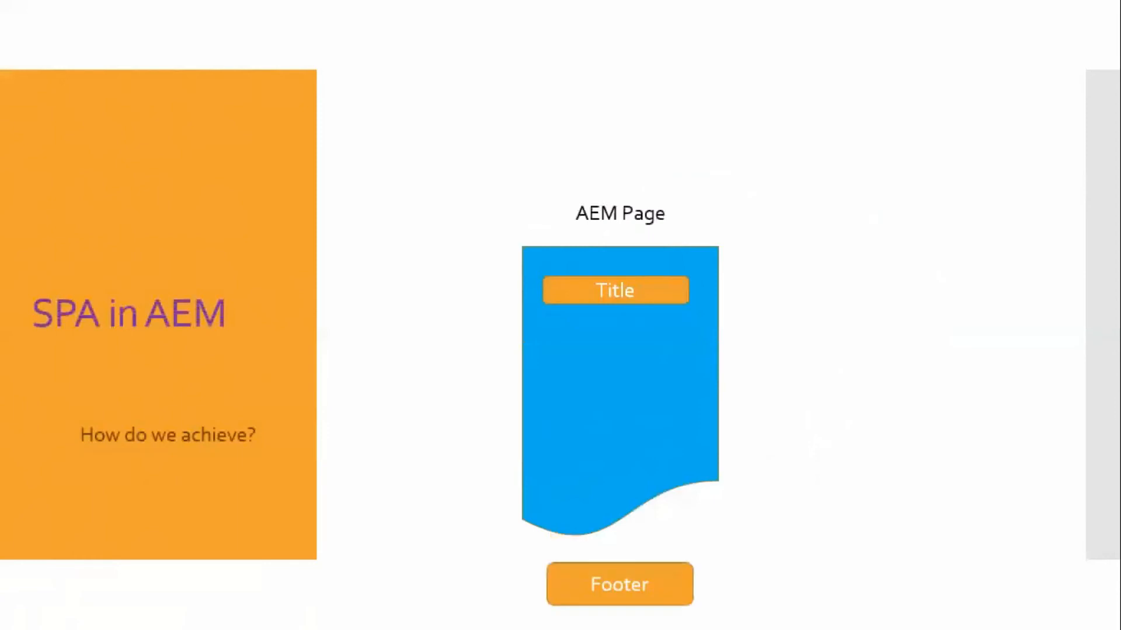